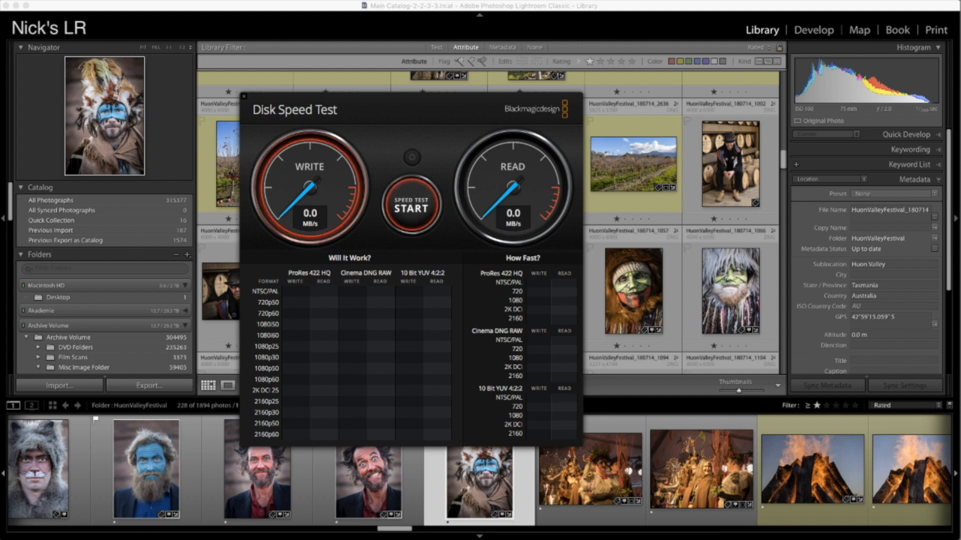
Measure the network drive at about 102 MB/s write and read, then rerun the test
left_click(412, 205)
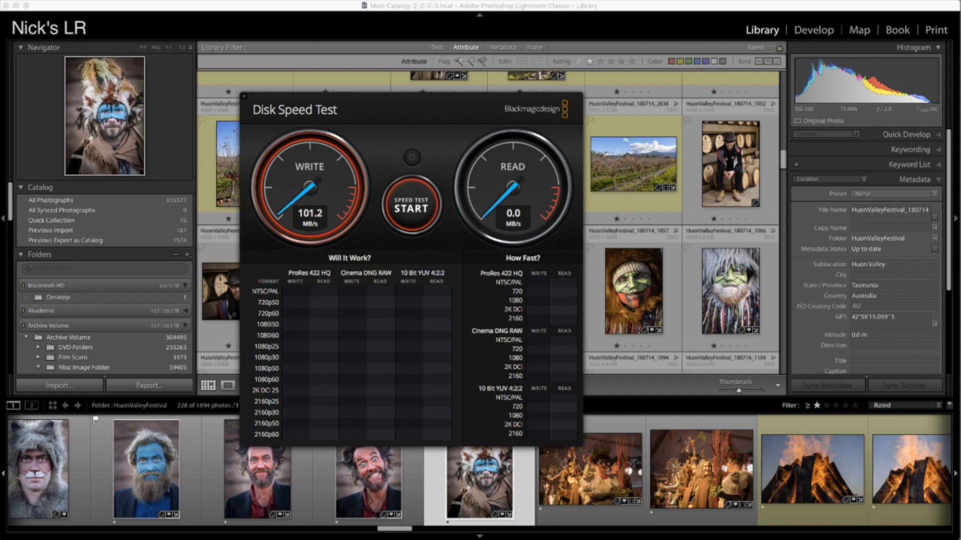
left_click(411, 207)
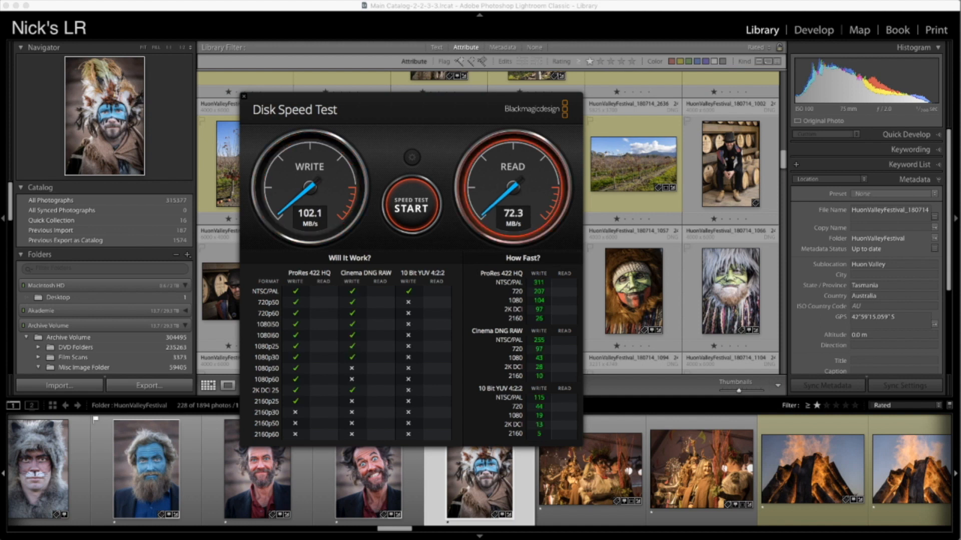
left_click(411, 207)
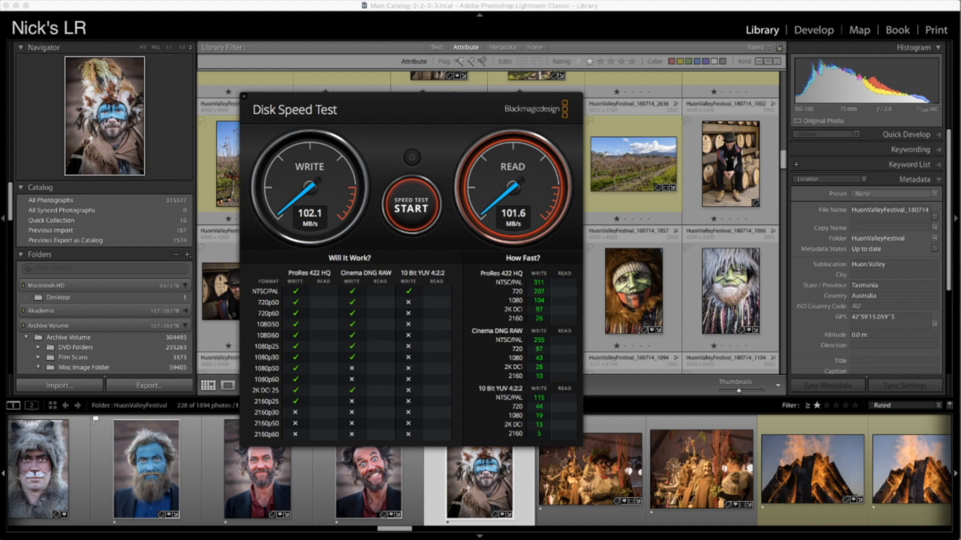
left_click(412, 203)
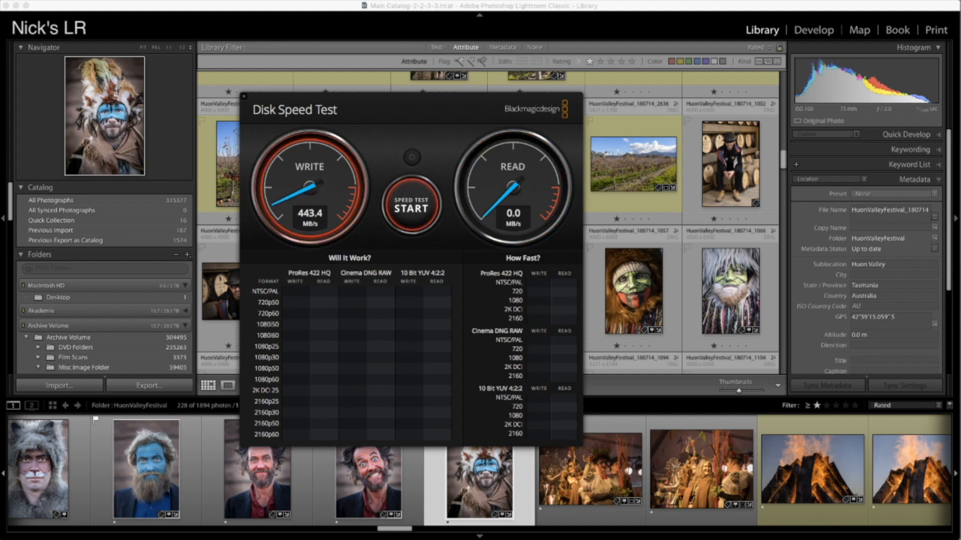